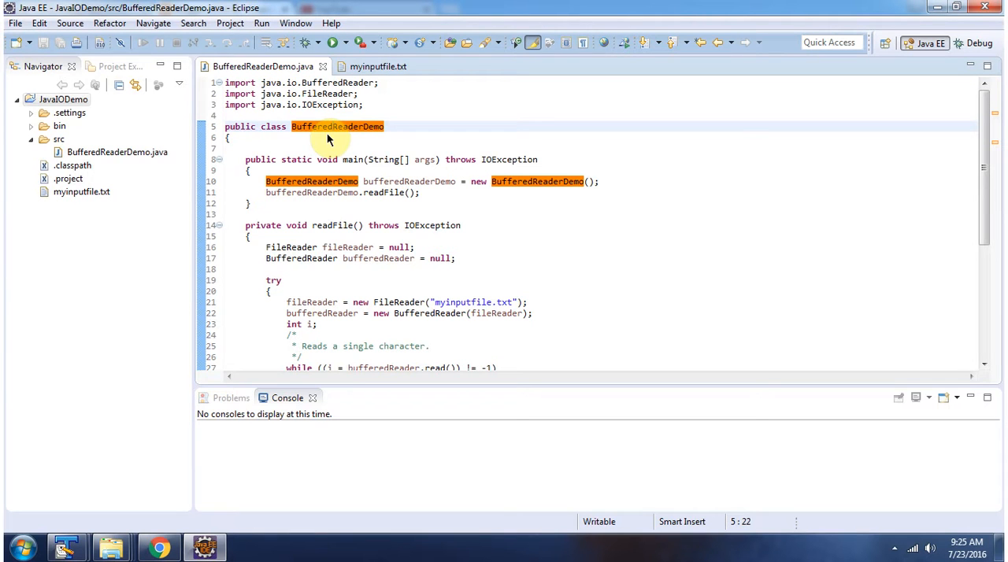
mouse_move(346, 163)
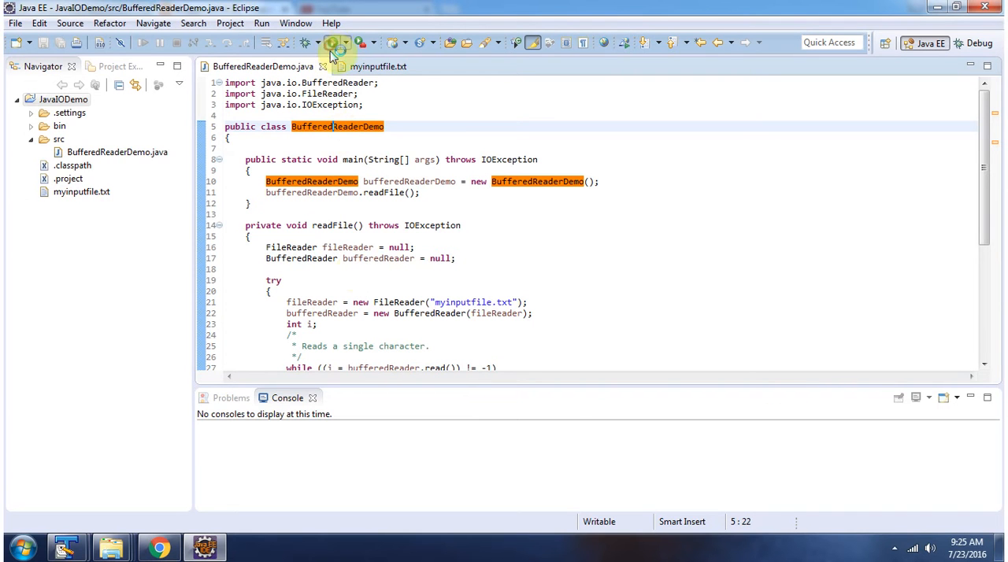
Run BufferedReaderDemo as a Java application to print the four travel lines from myinputfile.txt.
left_click(329, 43)
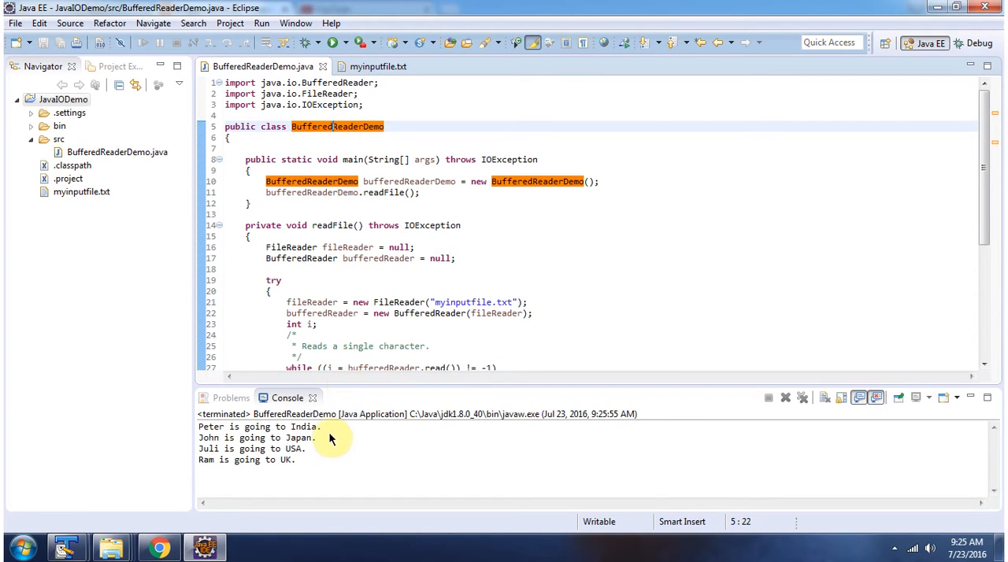
mouse_move(429, 464)
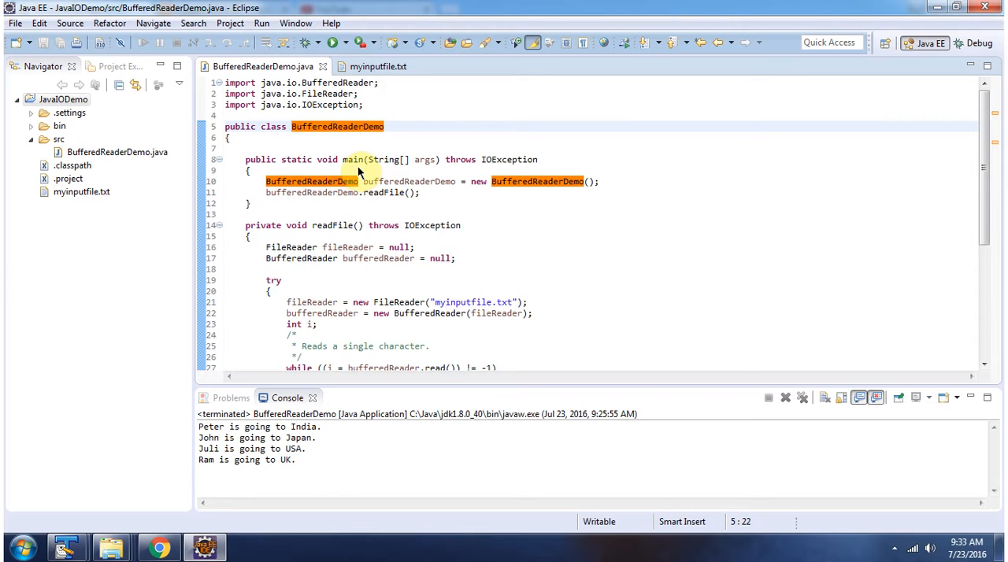
mouse_move(387, 187)
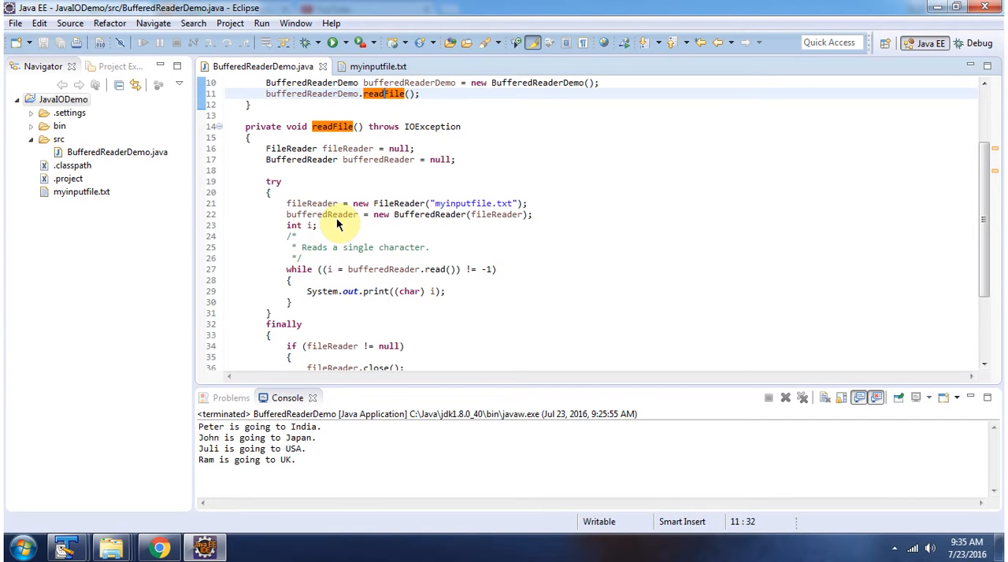
mouse_move(429, 228)
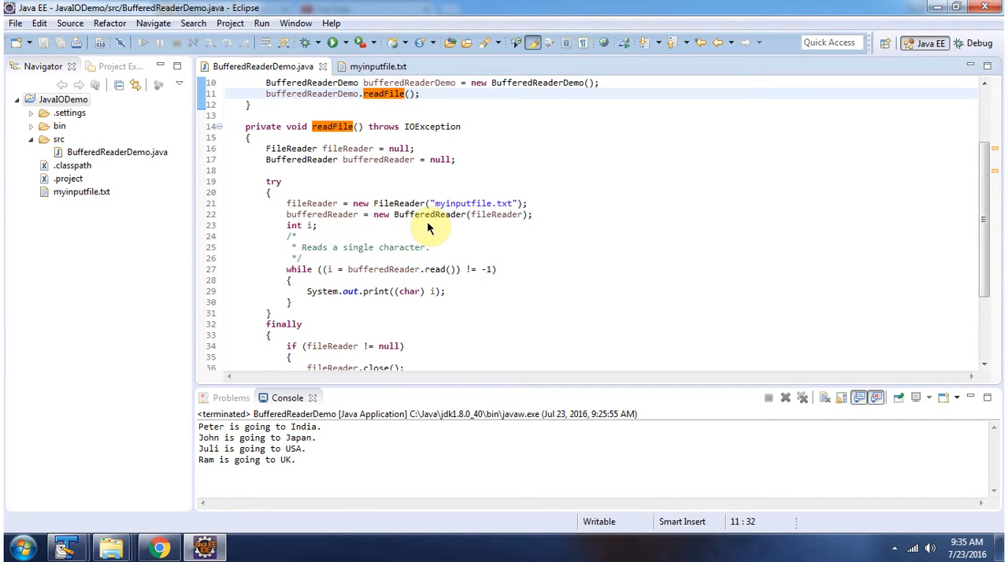
mouse_move(491, 231)
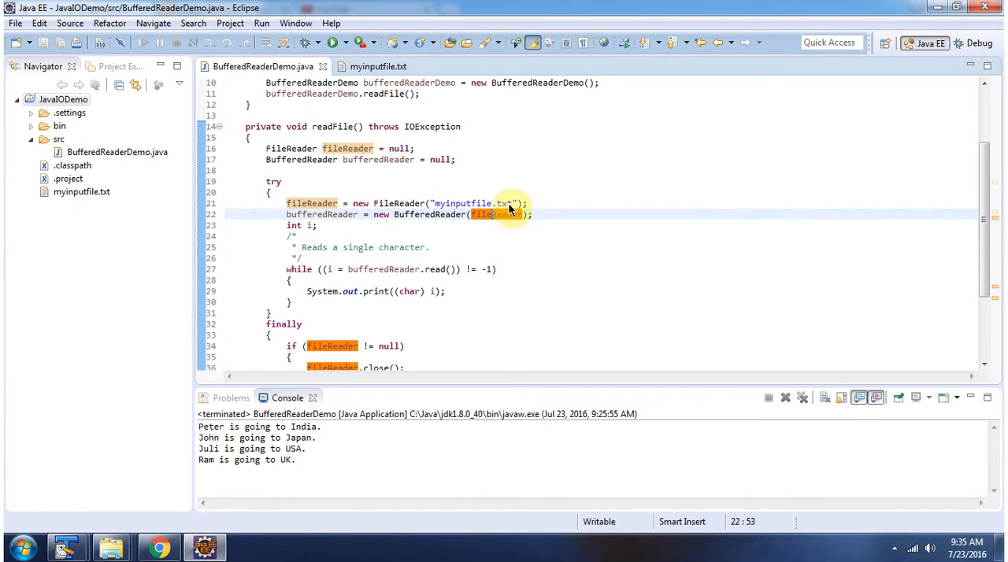
left_click(378, 66)
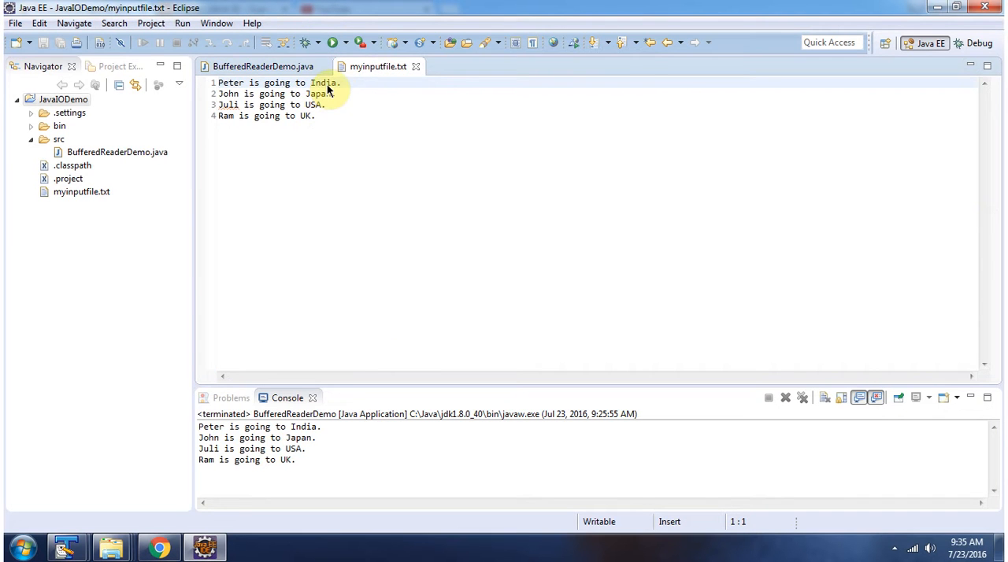
mouse_move(328, 130)
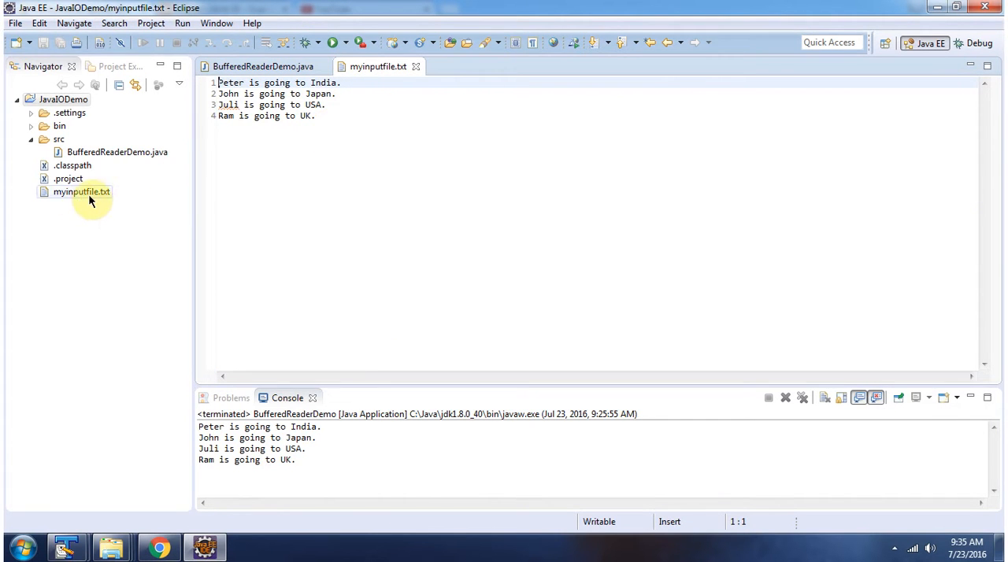
left_click(262, 66)
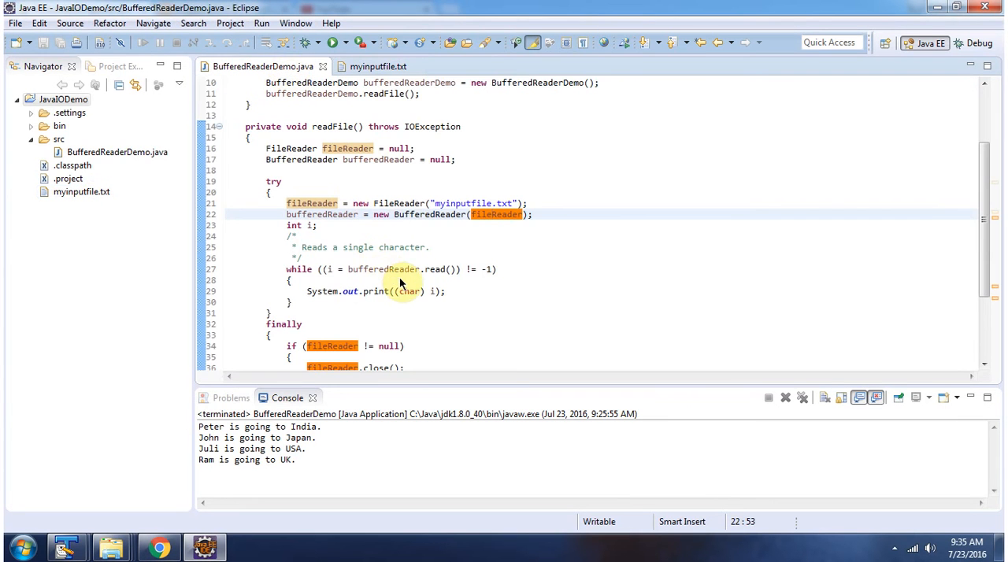
Scroll past the read loop, recheck myinputfile.txt, then return to the BufferedReaderDemo source.
scroll("down", 3)
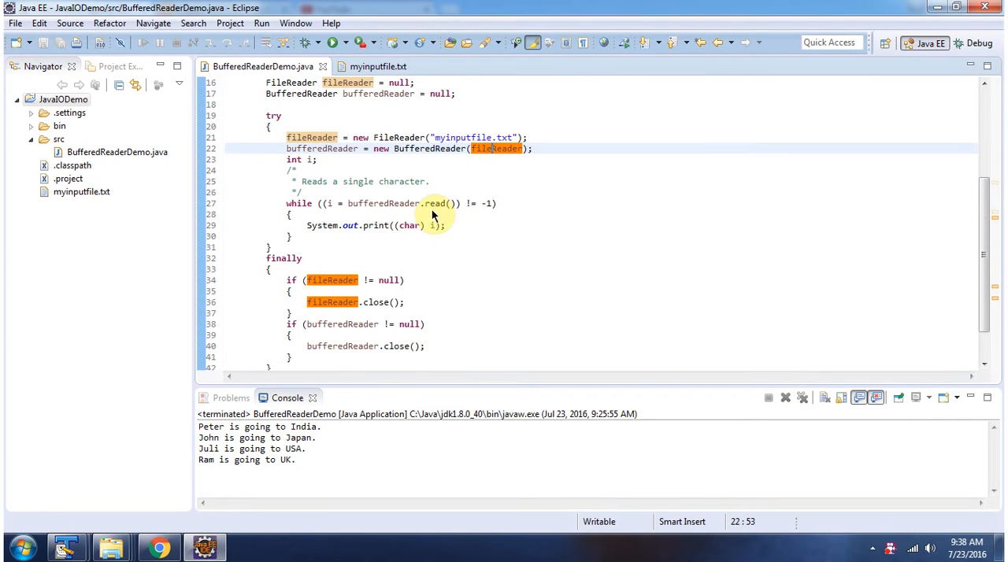
mouse_move(410, 220)
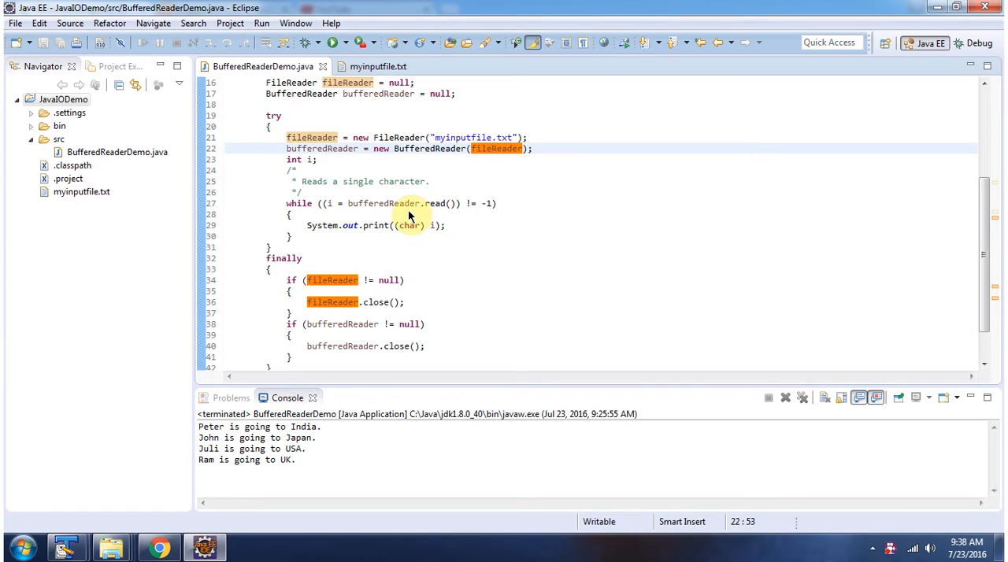
mouse_move(411, 228)
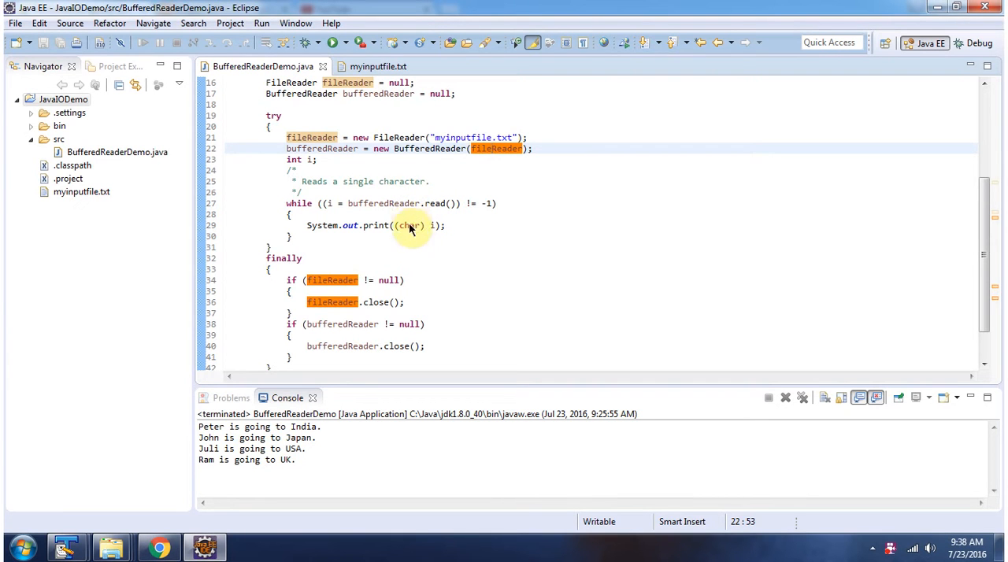
mouse_move(321, 433)
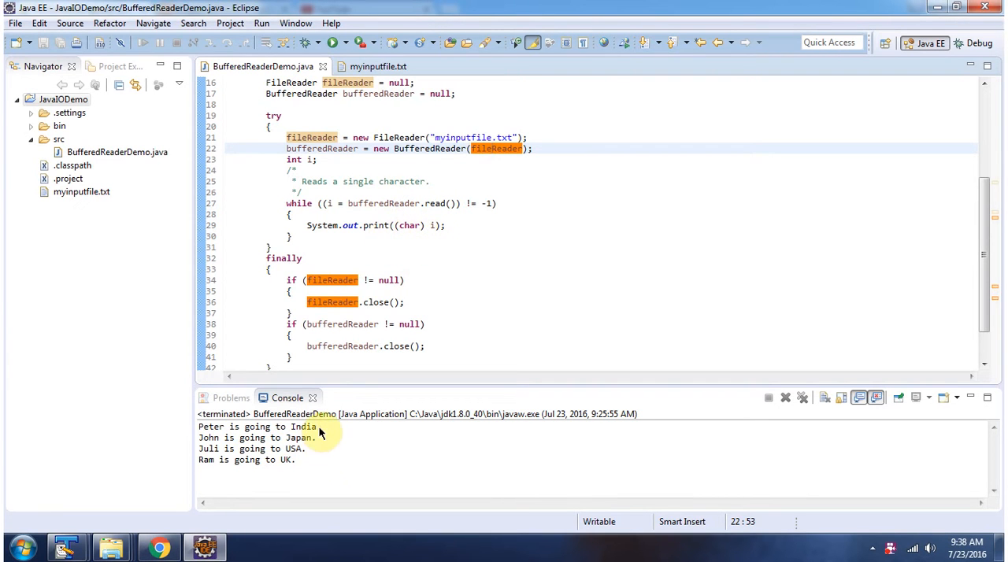
mouse_move(327, 430)
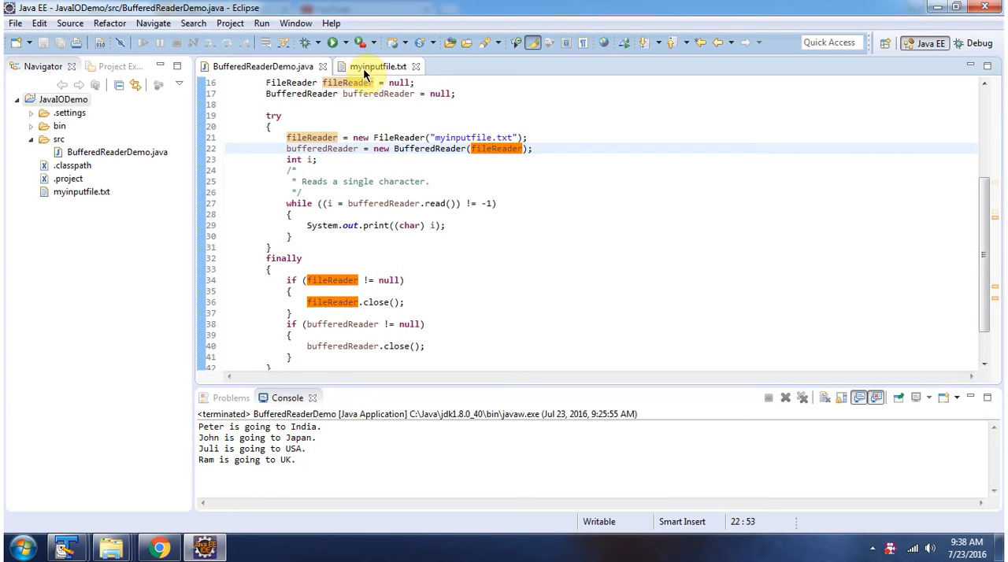
left_click(379, 67)
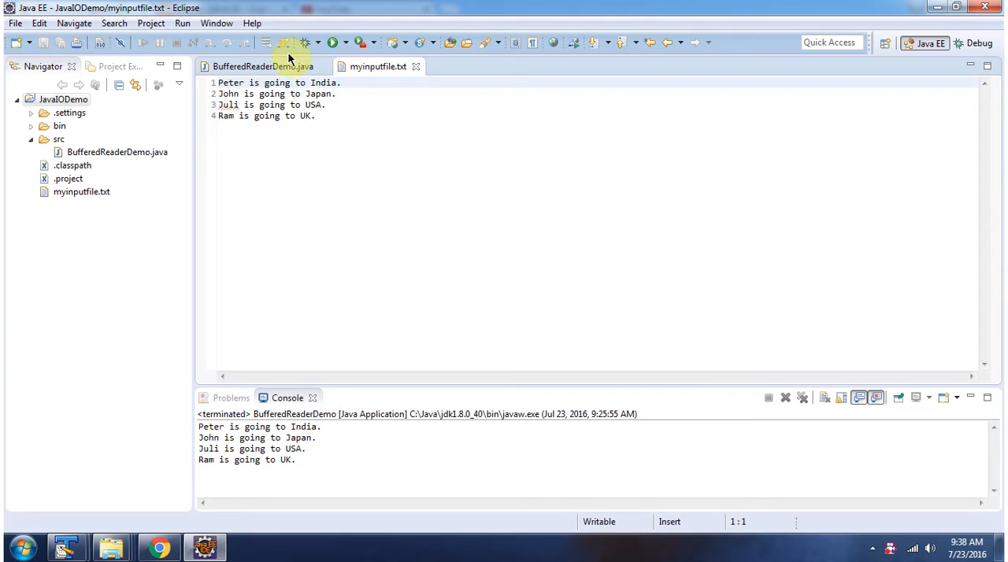
left_click(256, 66)
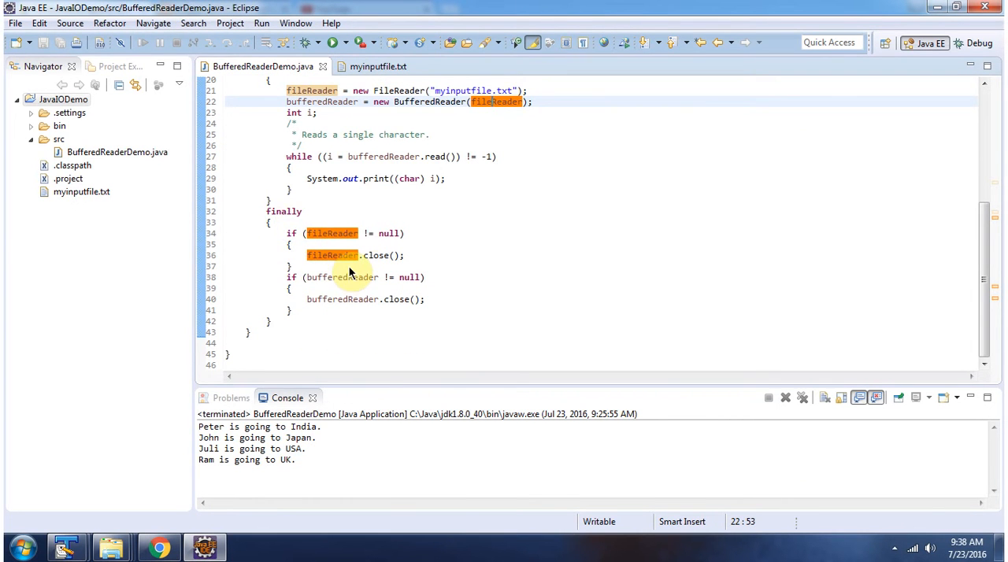
mouse_move(410, 315)
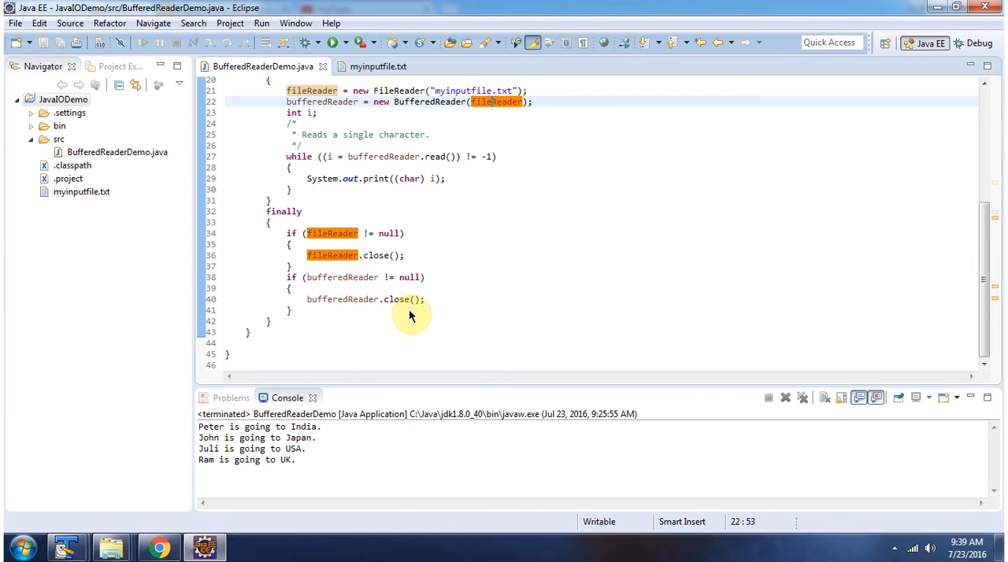